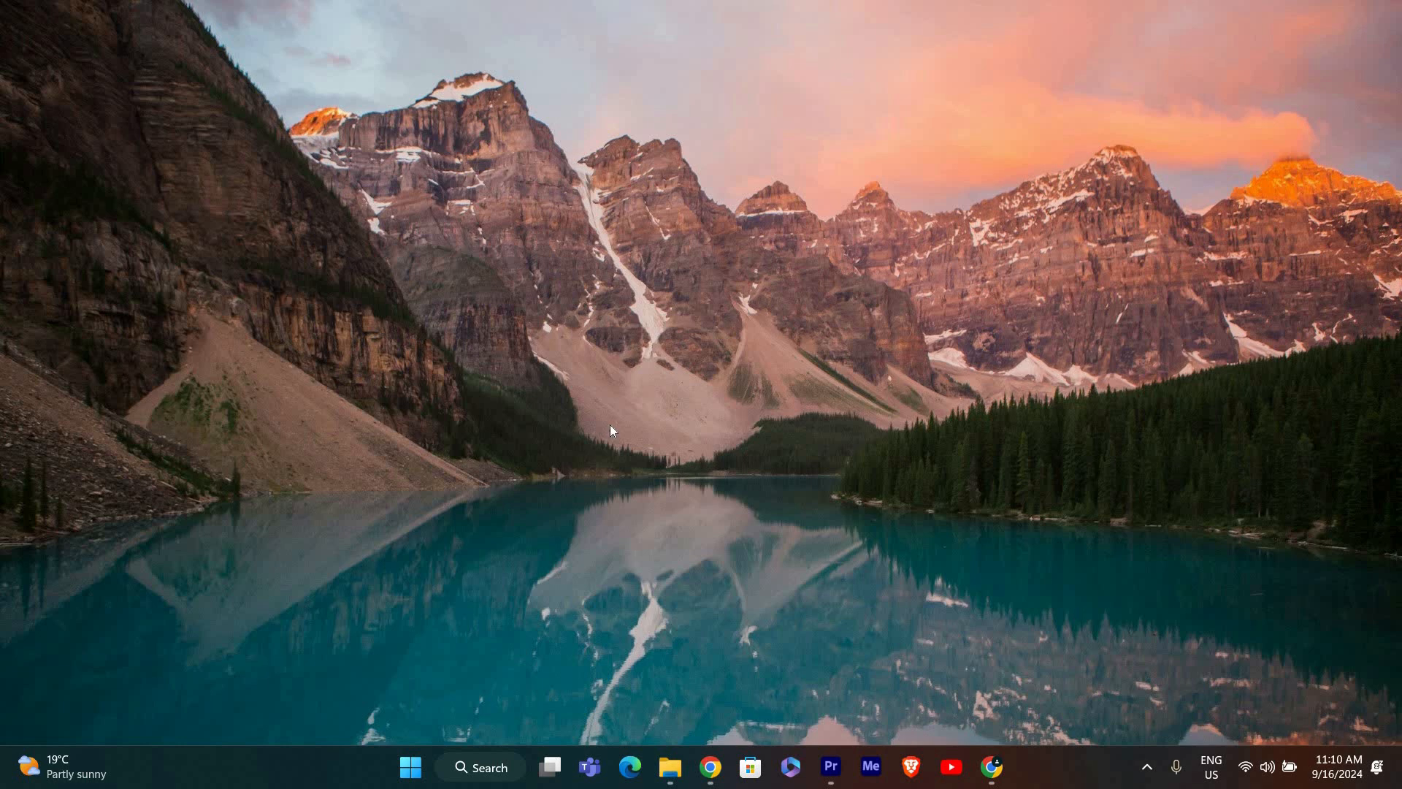
{"action": "mouse_move", "coordinate": [846, 622]}
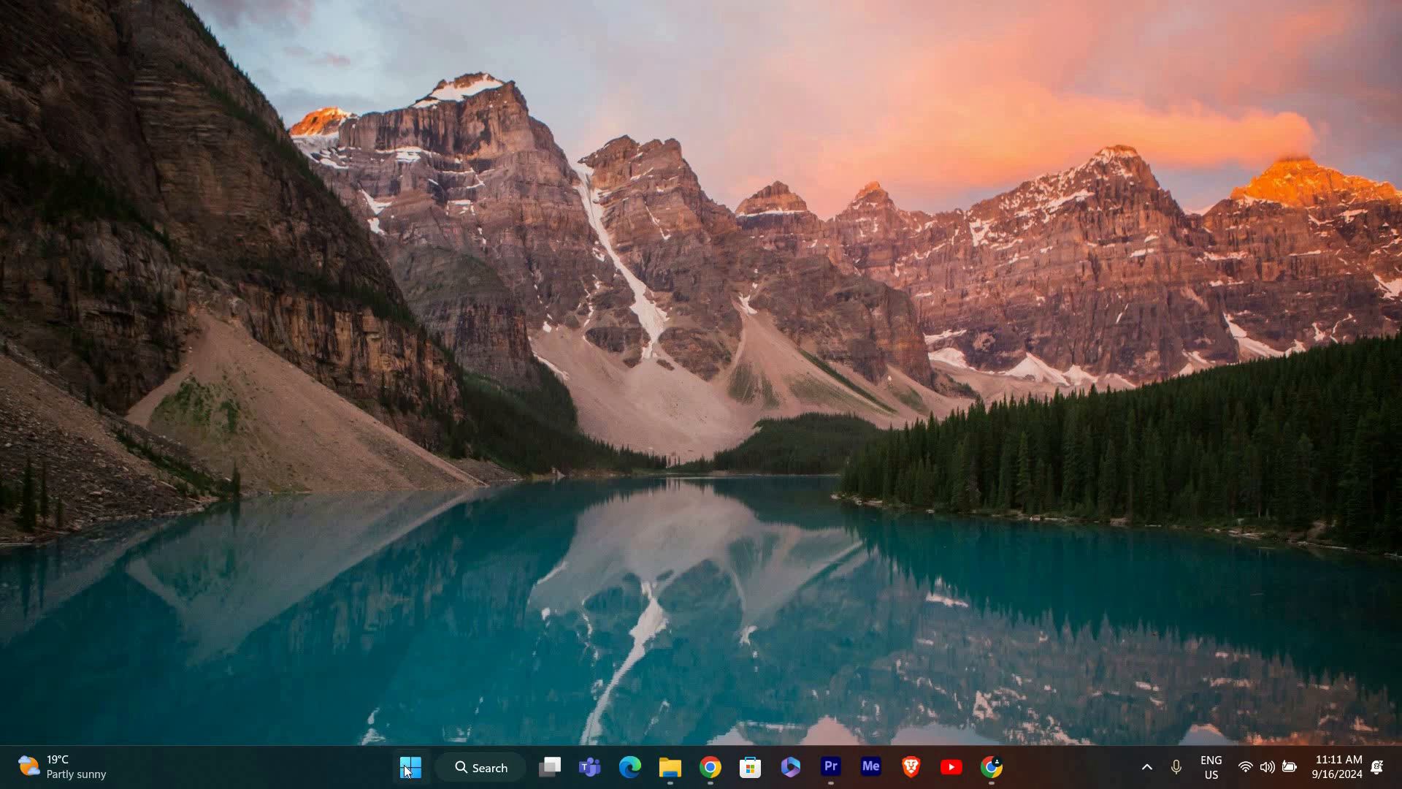
Search the Start menu for 'vlc media player' so it appears as the best match.
{"action": "left_click", "coordinate": [409, 767]}
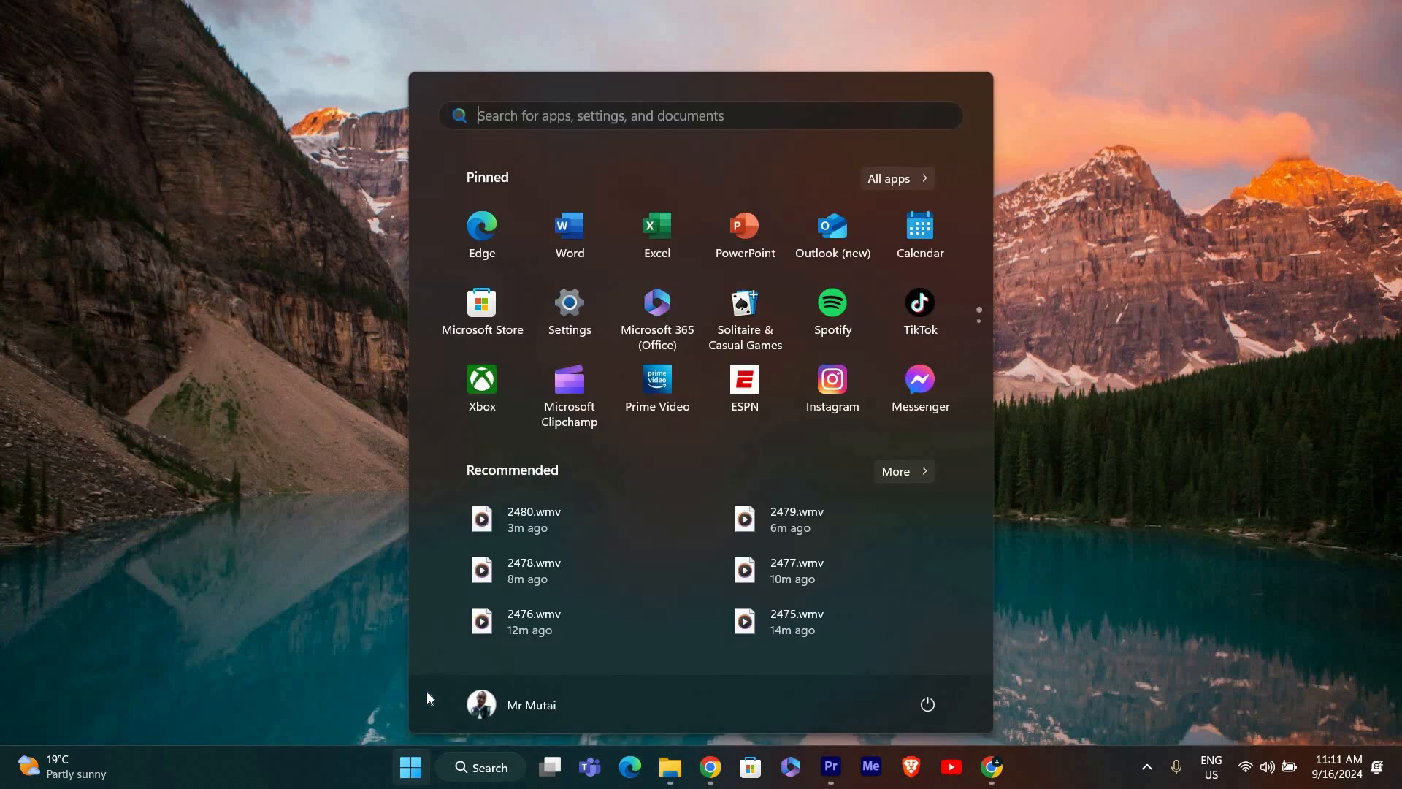
{"action": "type", "text": "vlc media player"}
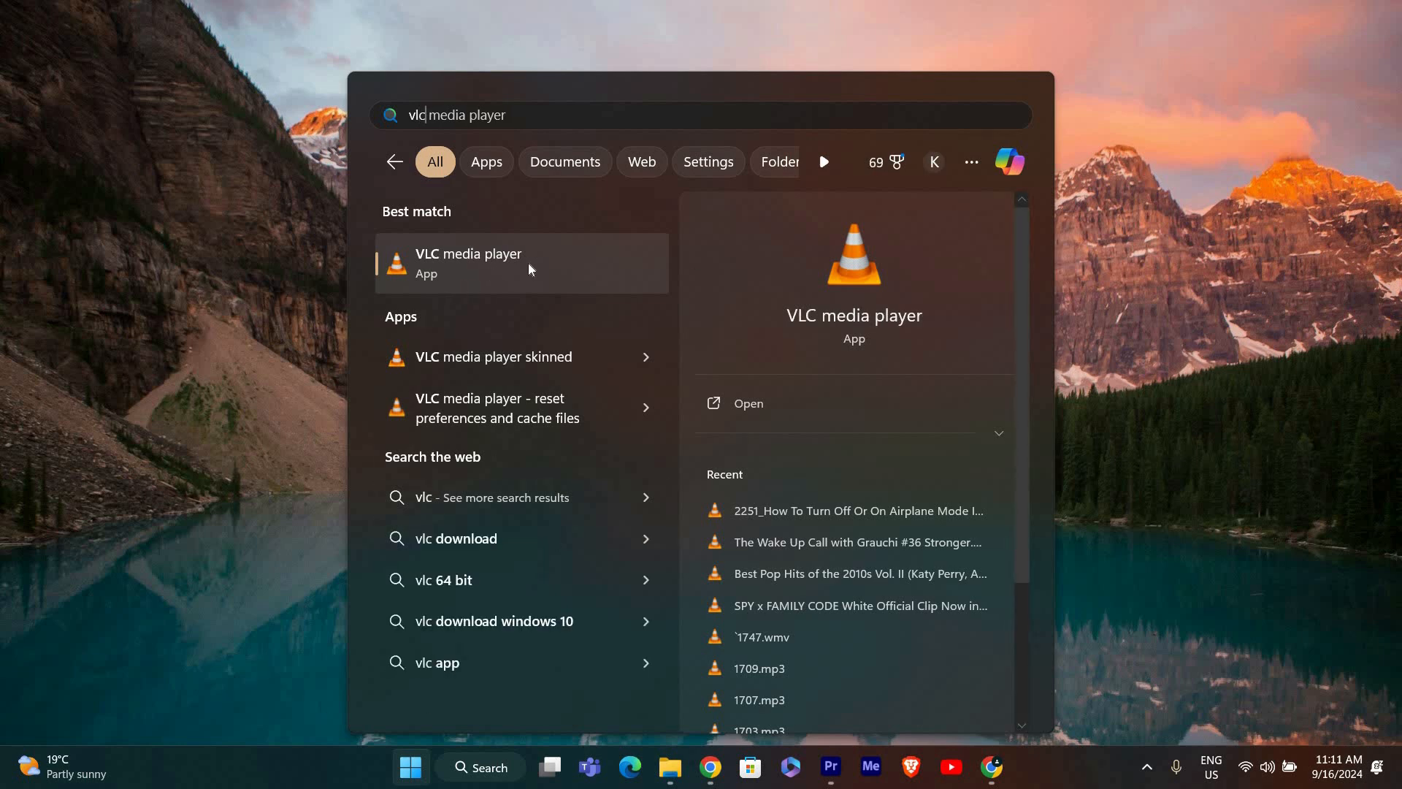
{"action": "mouse_move", "coordinate": [1290, 320]}
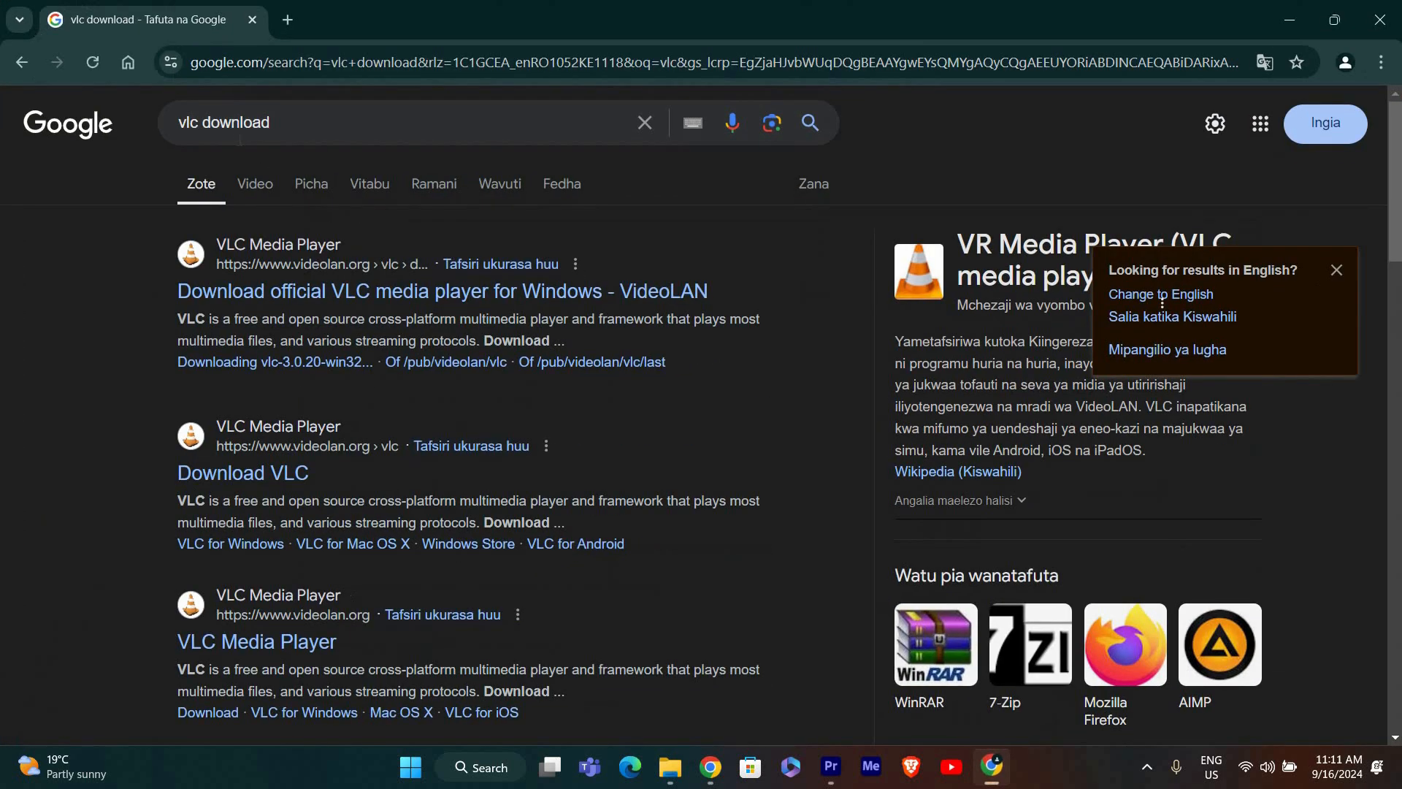
{"action": "mouse_move", "coordinate": [234, 296]}
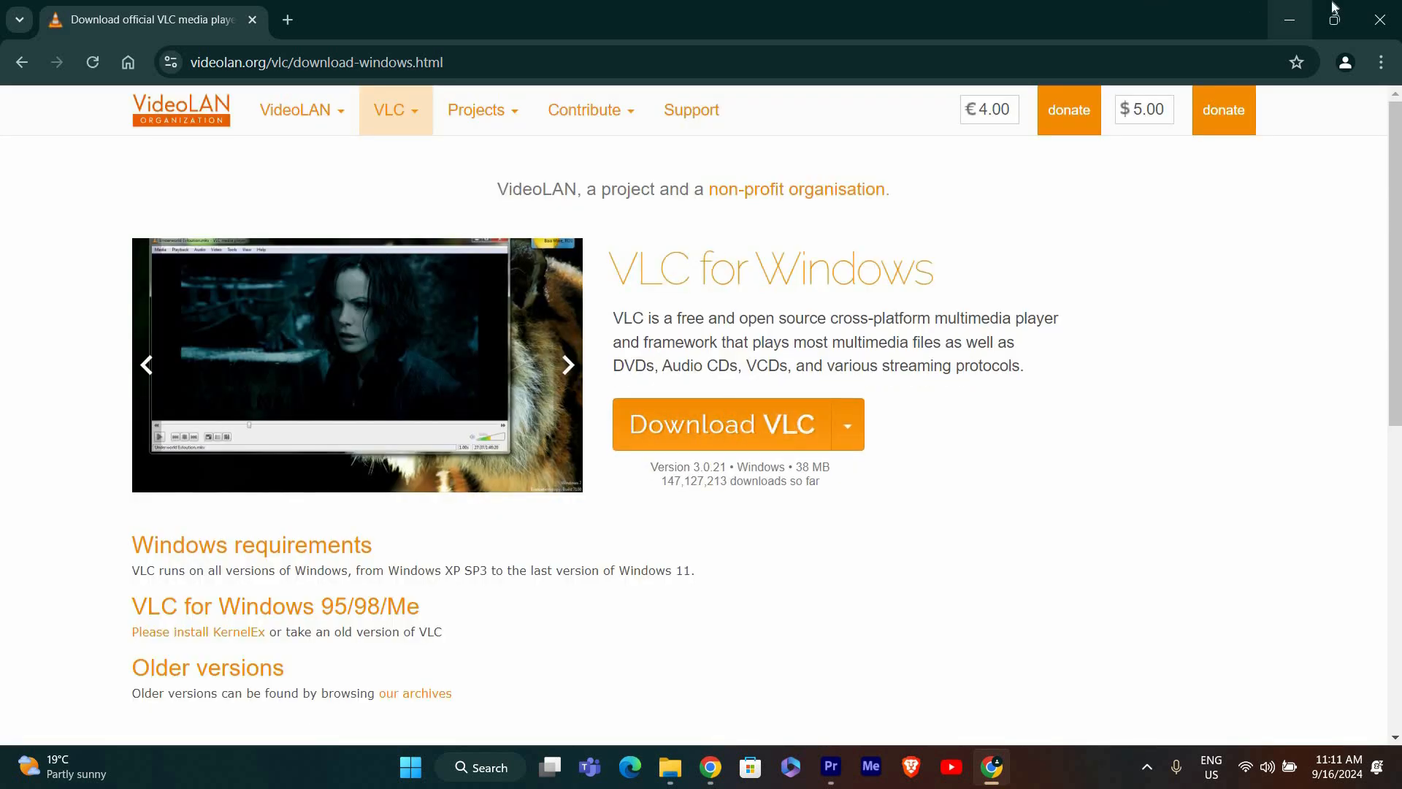
Launch VLC media player from the Start search results and reach its Open Media disc options.
{"action": "left_click", "coordinate": [568, 364]}
{"action": "type", "text": "v"}
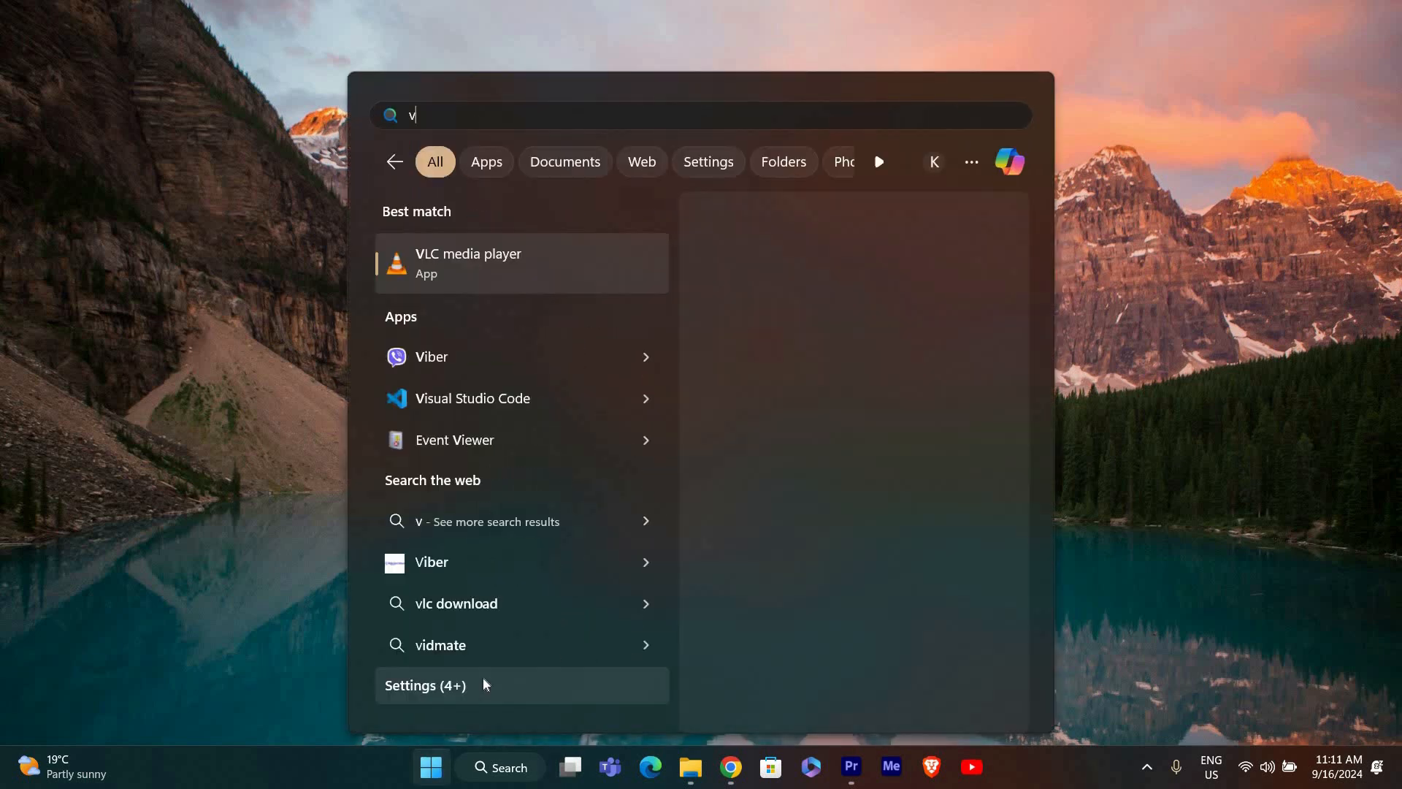
{"action": "type", "text": "lc"}
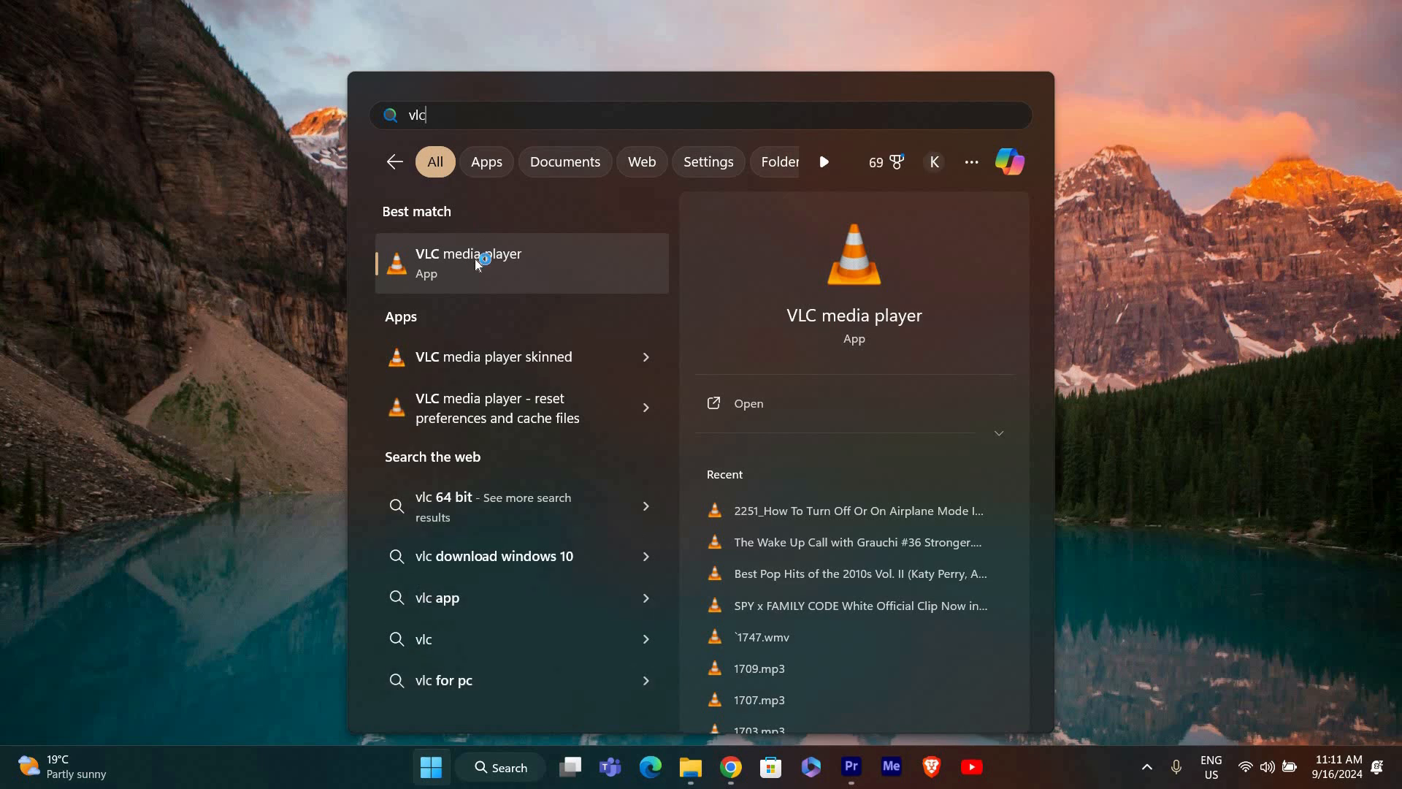
{"action": "left_click", "coordinate": [467, 263]}
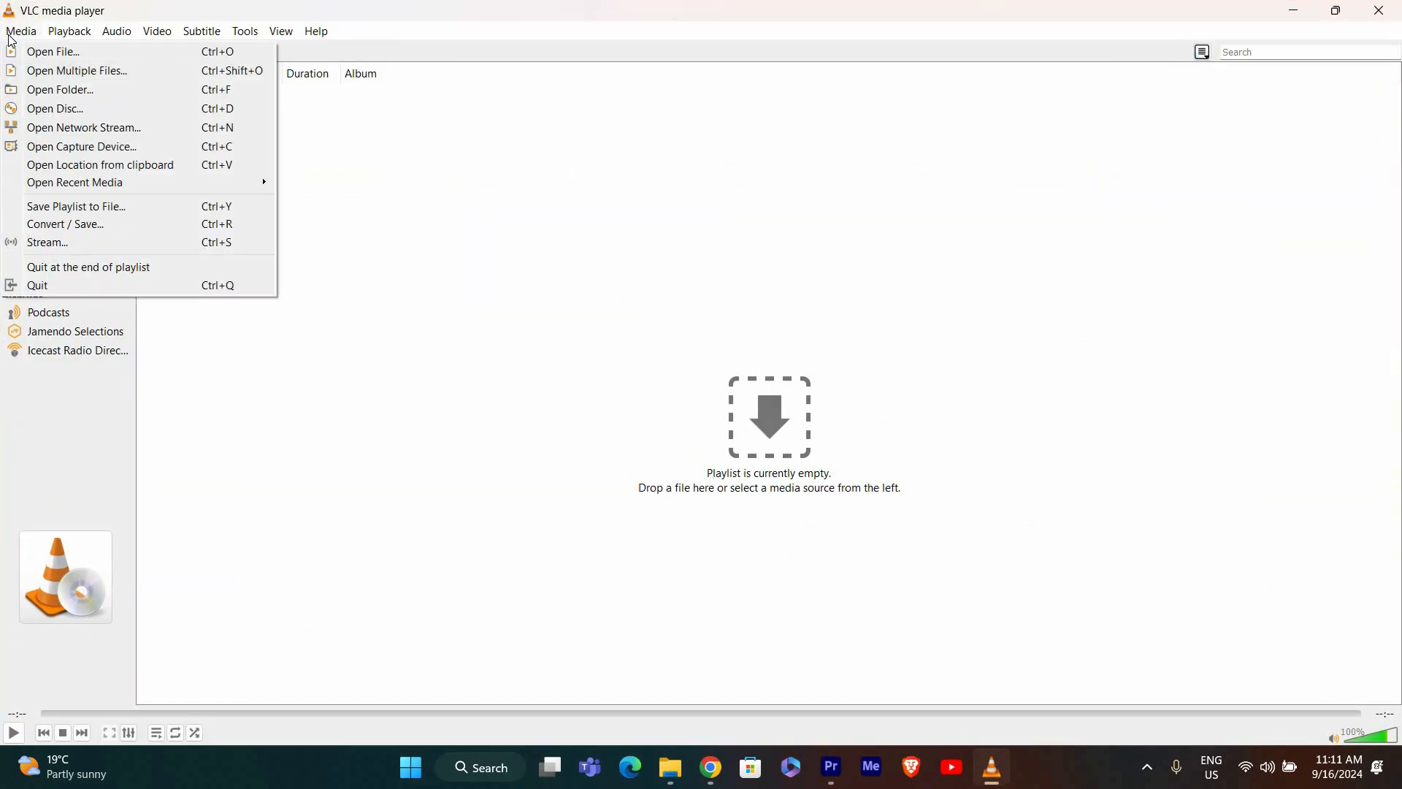
{"action": "mouse_move", "coordinate": [53, 51]}
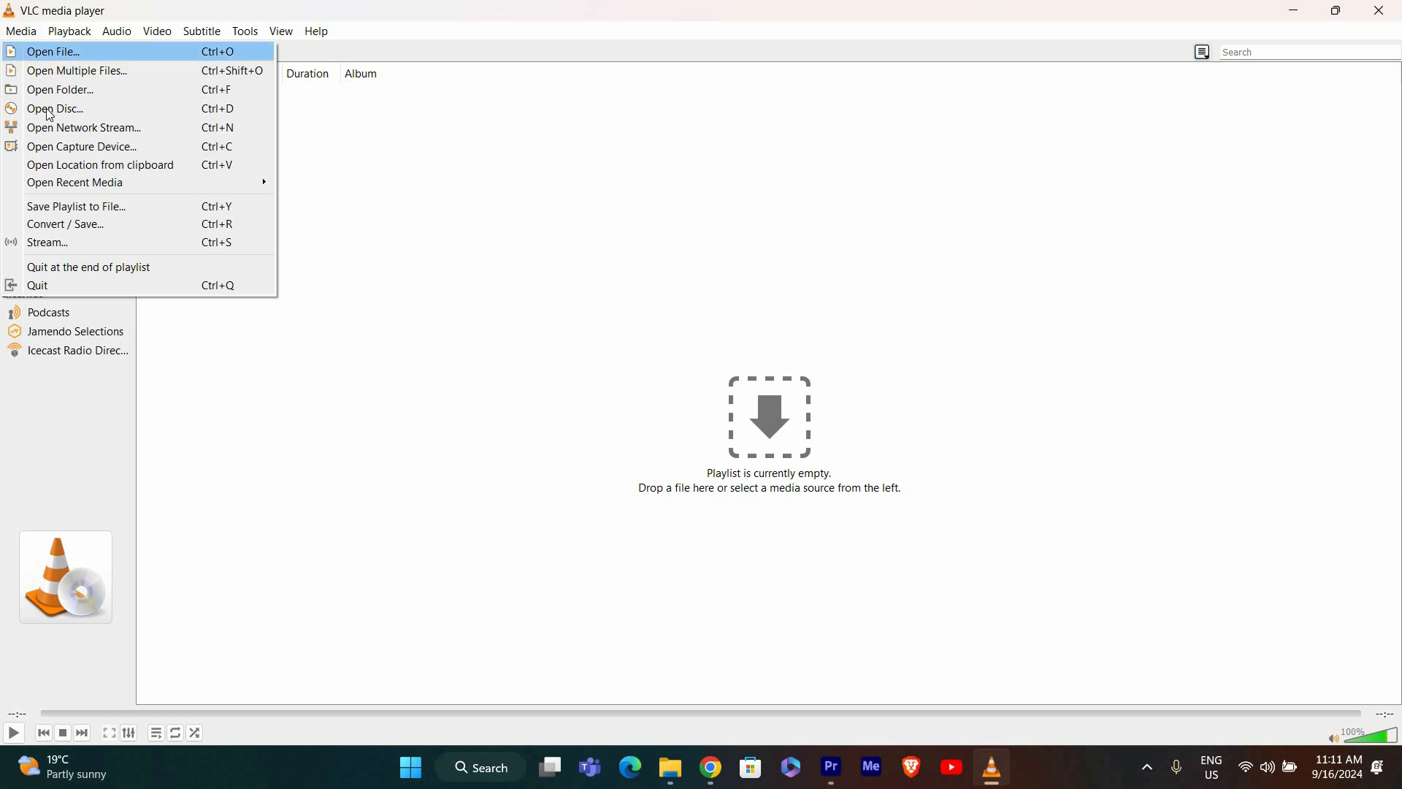
{"action": "left_click", "coordinate": [54, 109]}
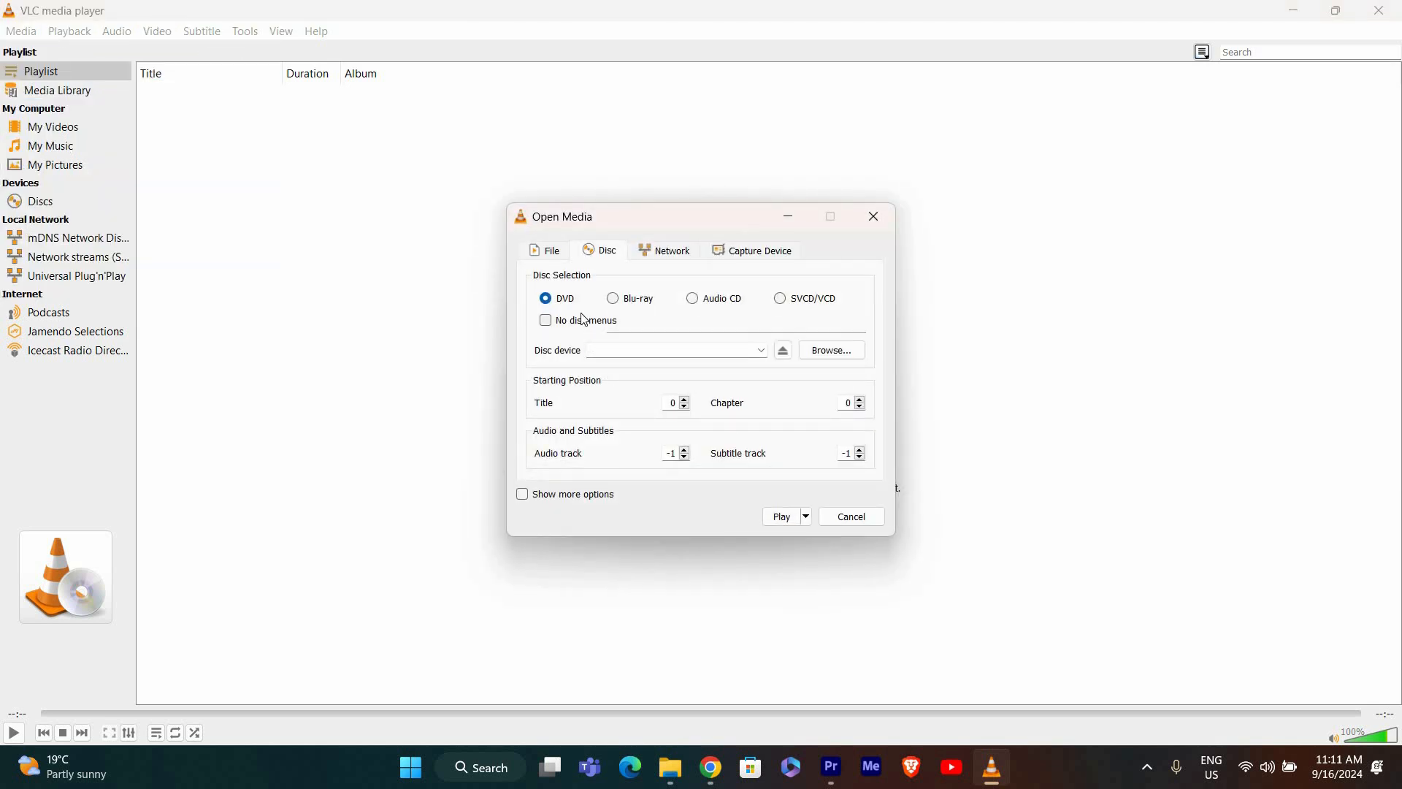
{"action": "mouse_move", "coordinate": [657, 368]}
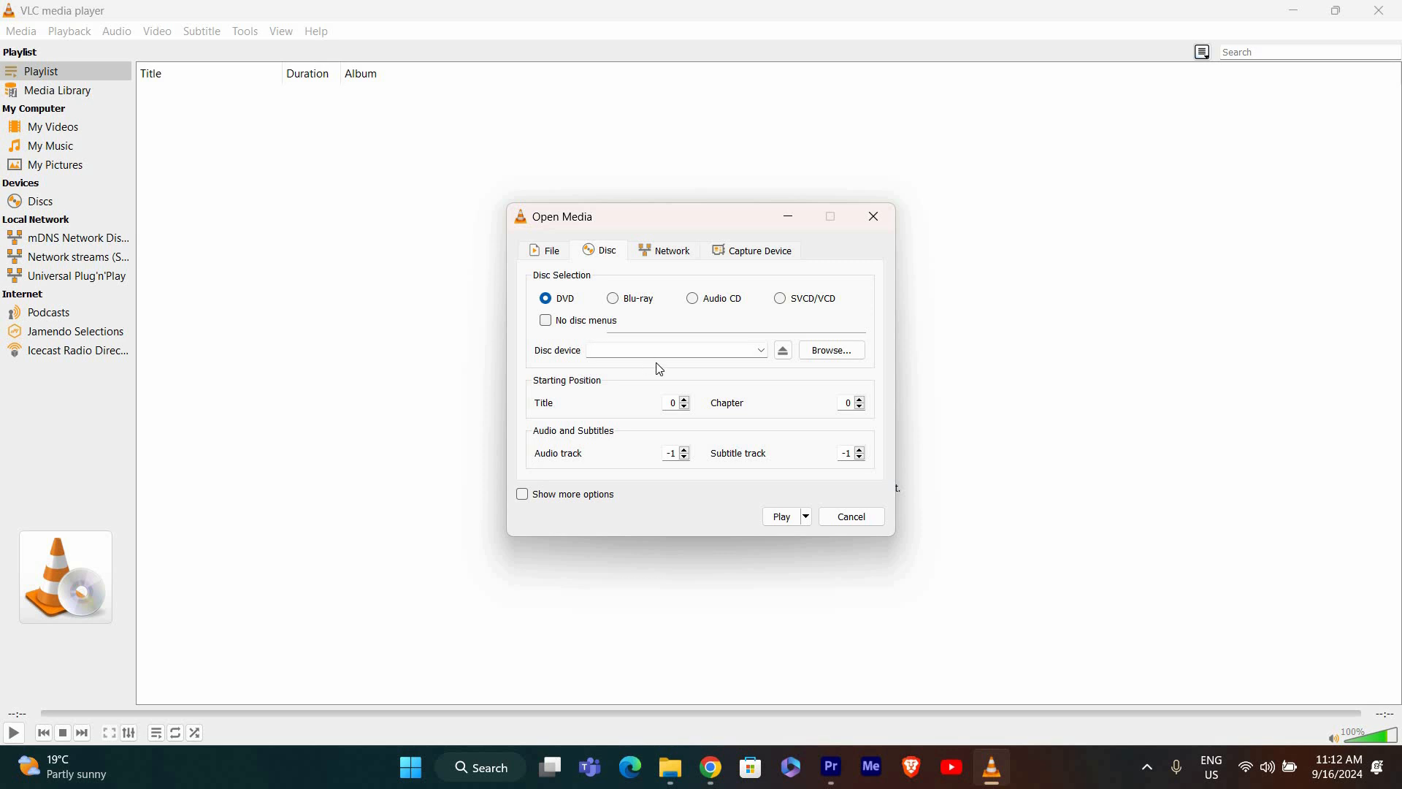
{"action": "mouse_move", "coordinate": [642, 386]}
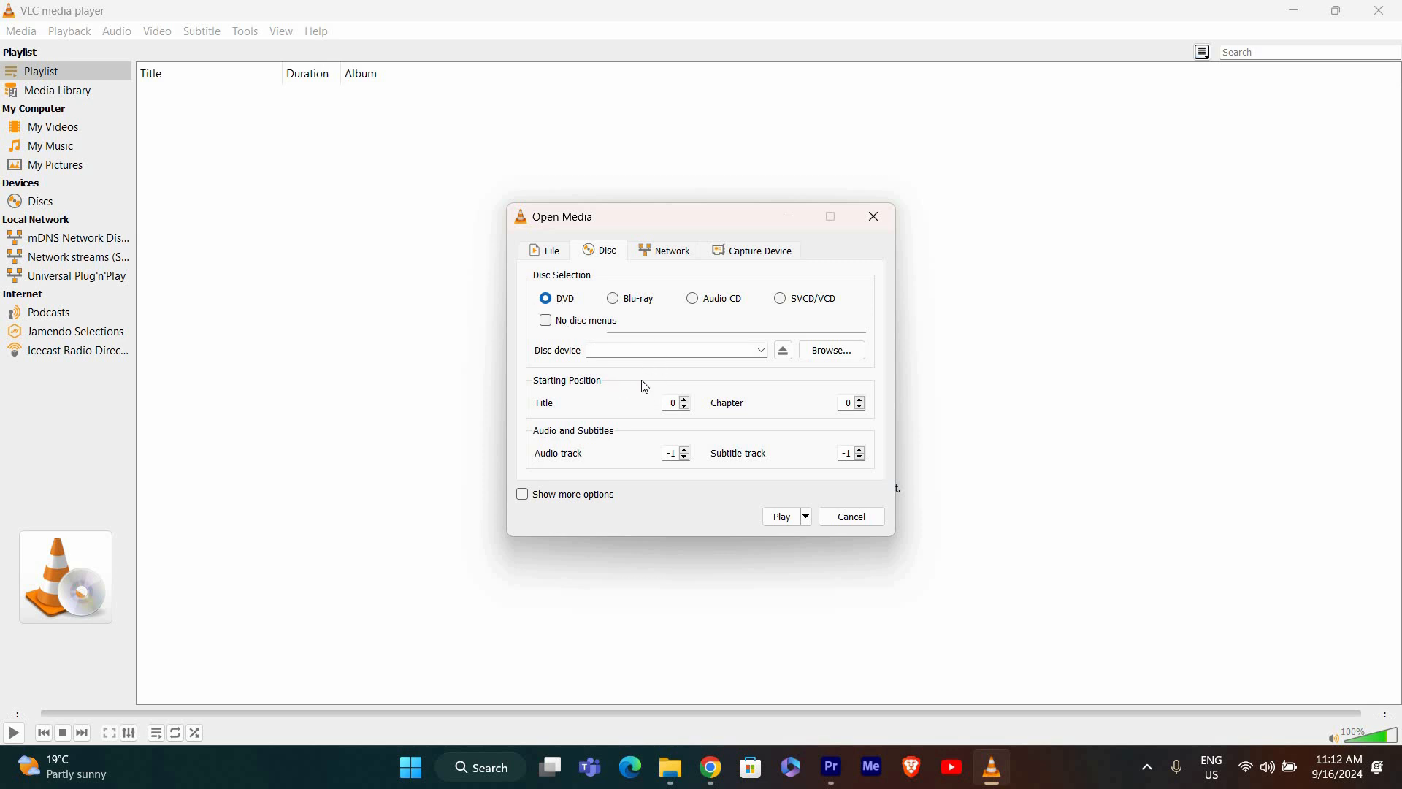
{"action": "mouse_move", "coordinate": [949, 384]}
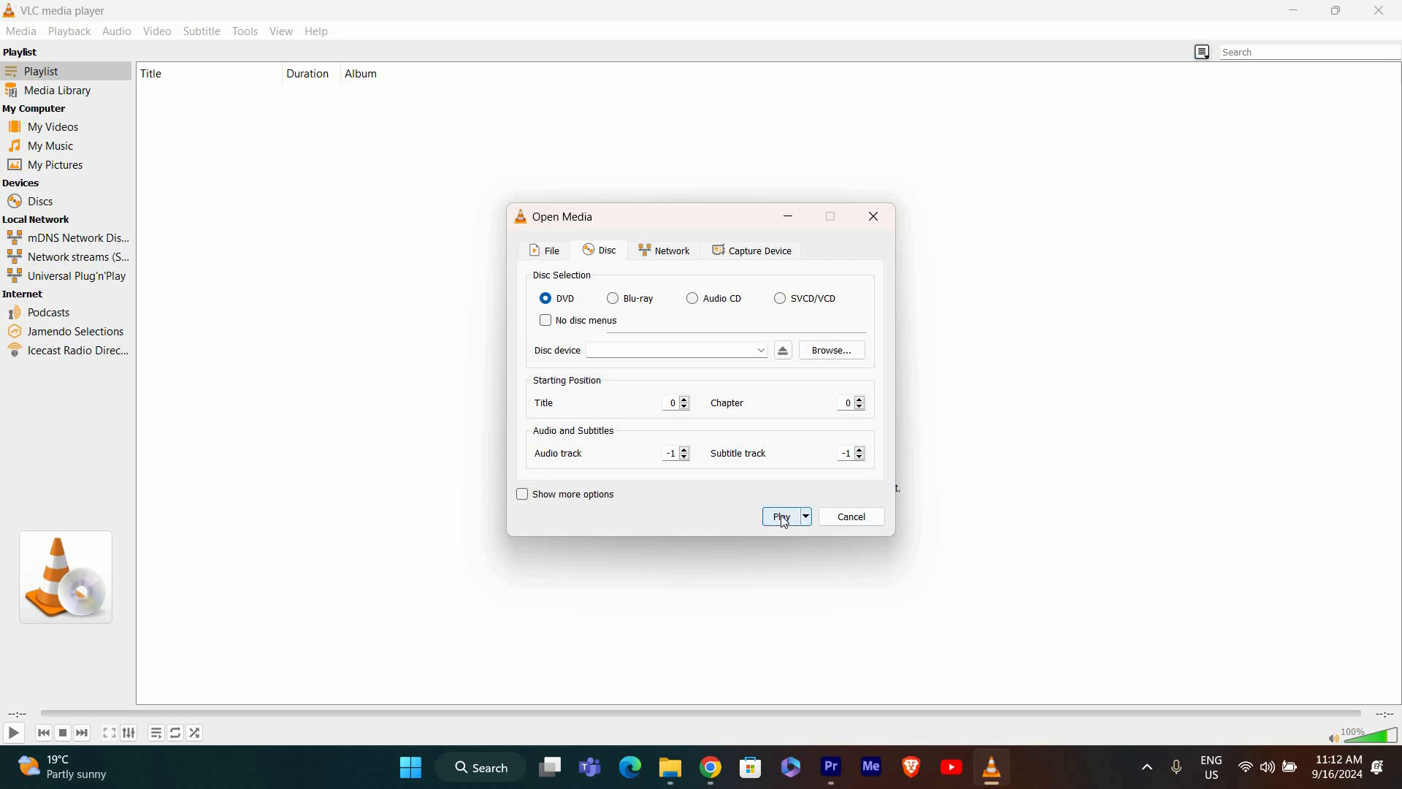
{"action": "mouse_move", "coordinate": [933, 349]}
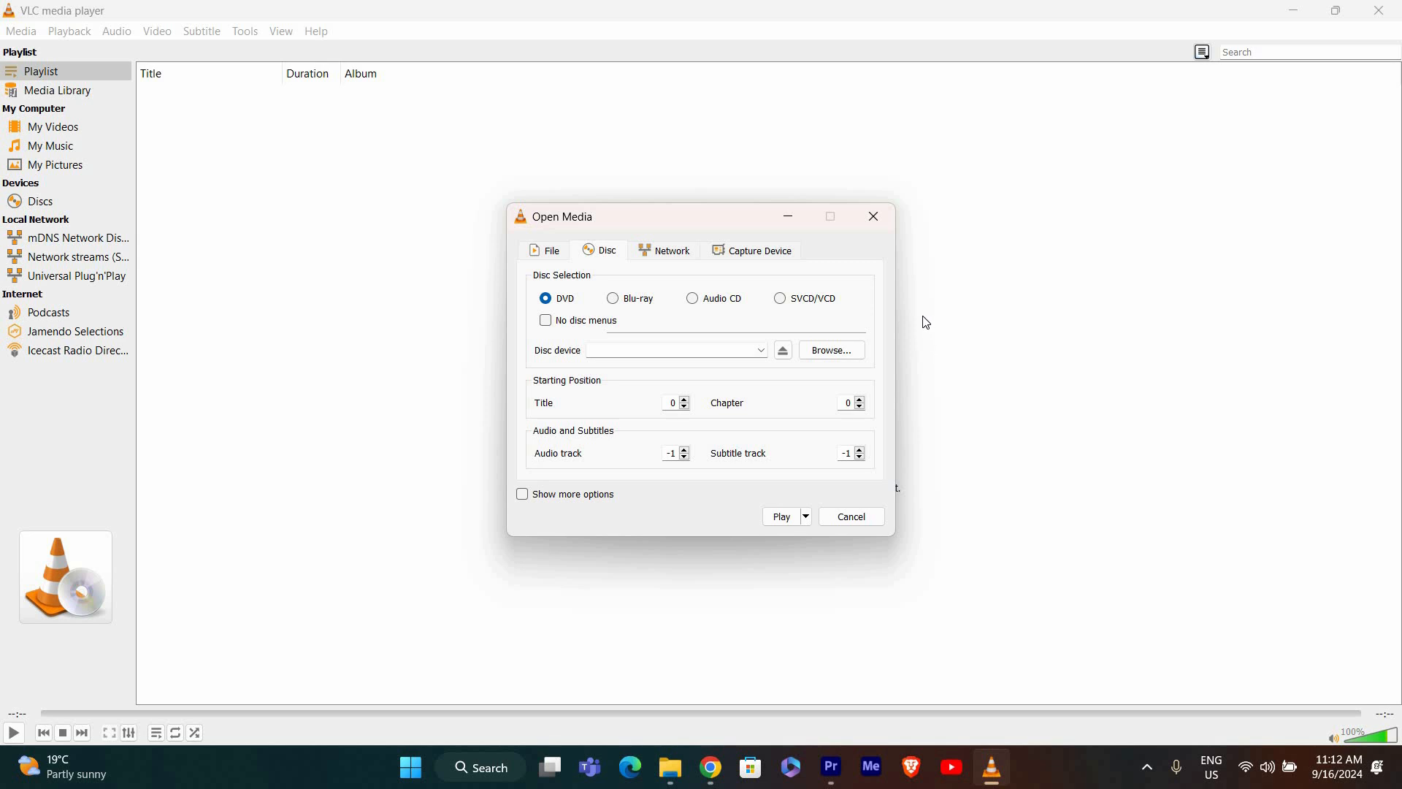
{"action": "mouse_move", "coordinate": [767, 254]}
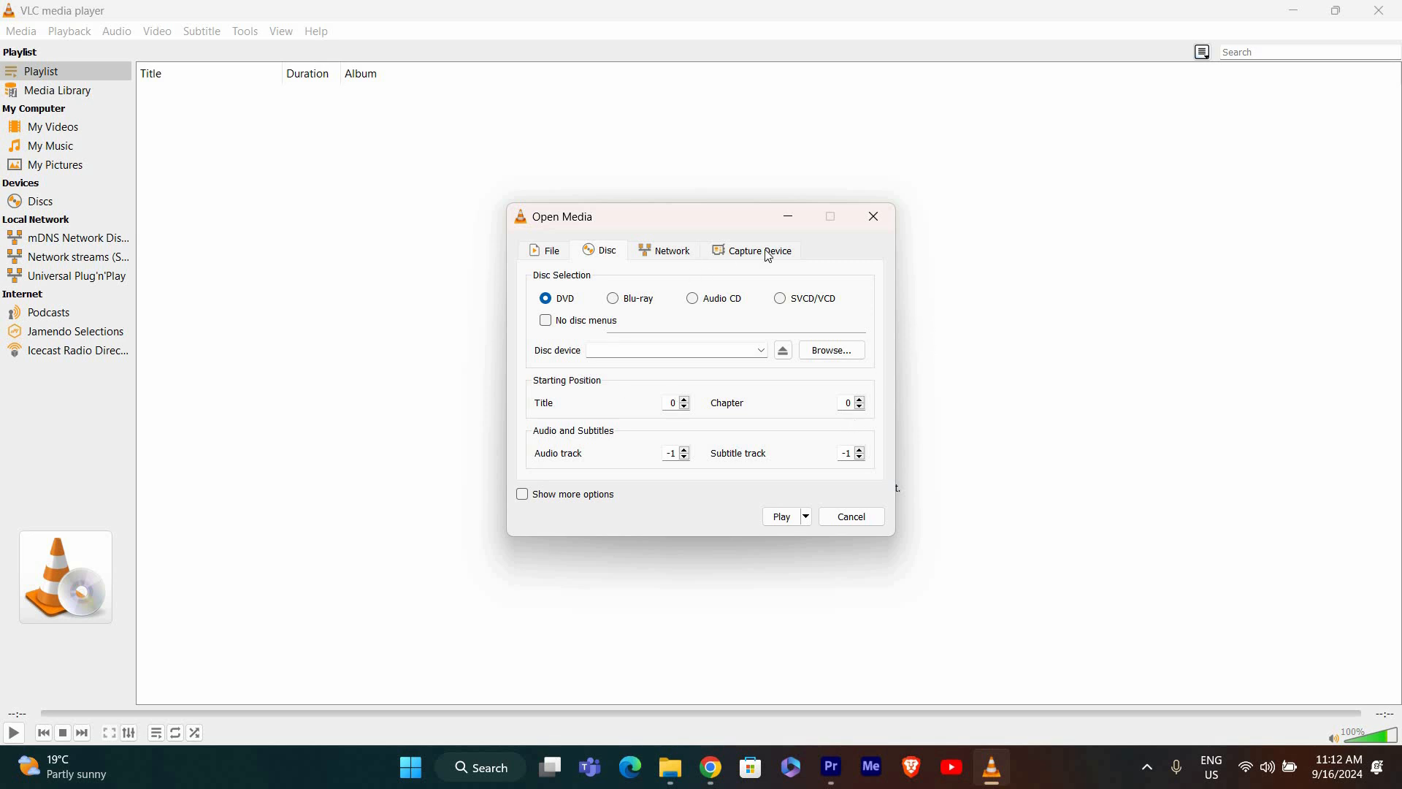
{"action": "mouse_move", "coordinate": [260, 227]}
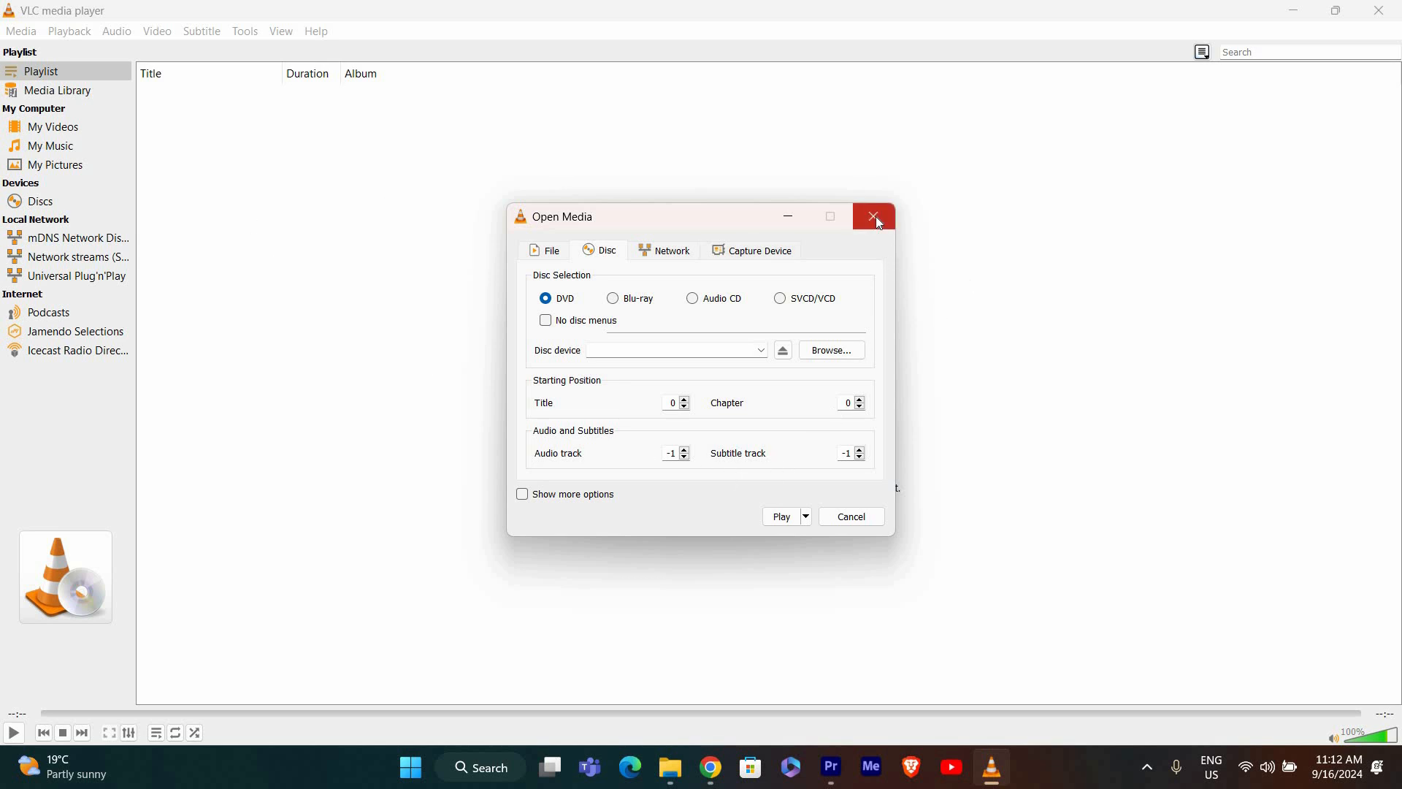
{"action": "mouse_move", "coordinate": [873, 216]}
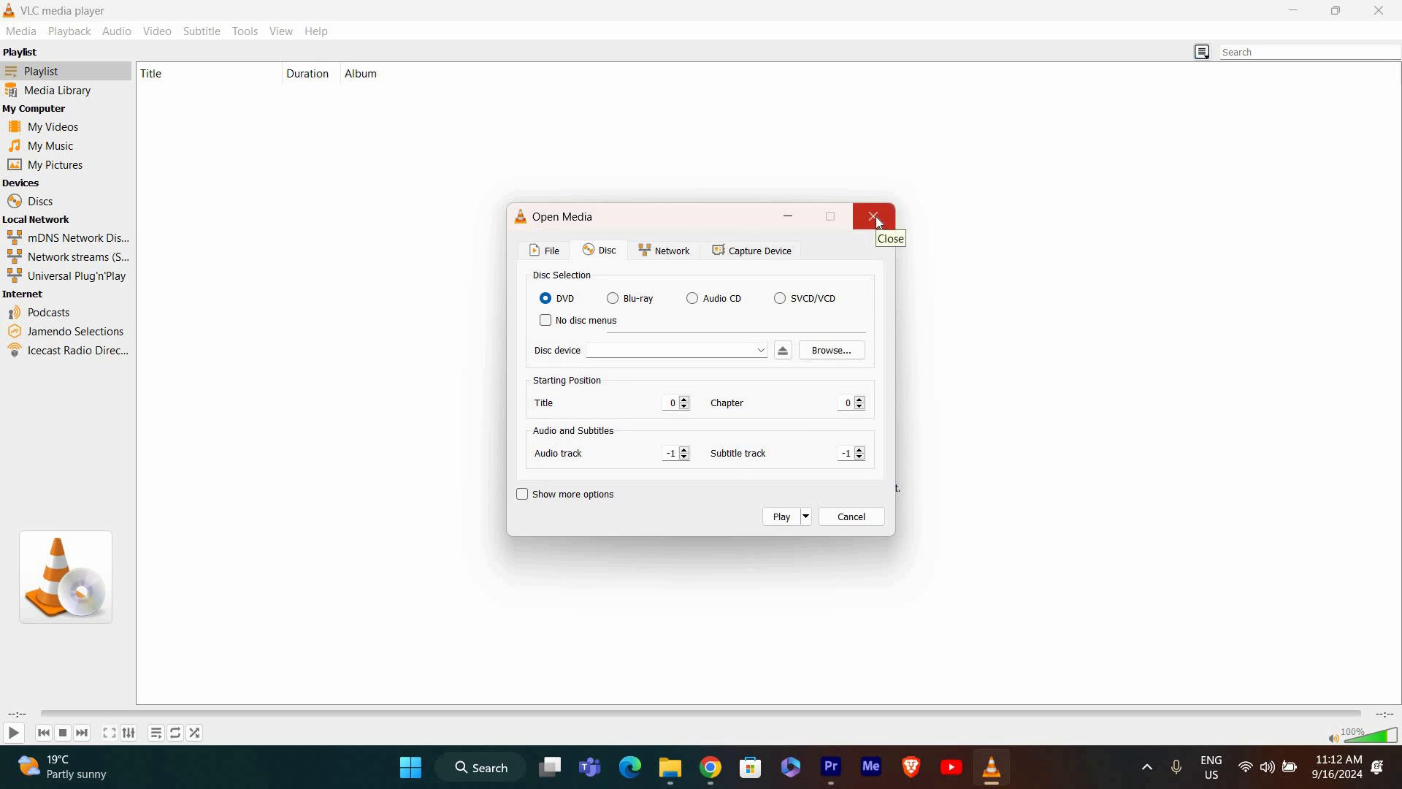
{"action": "left_click", "coordinate": [873, 216]}
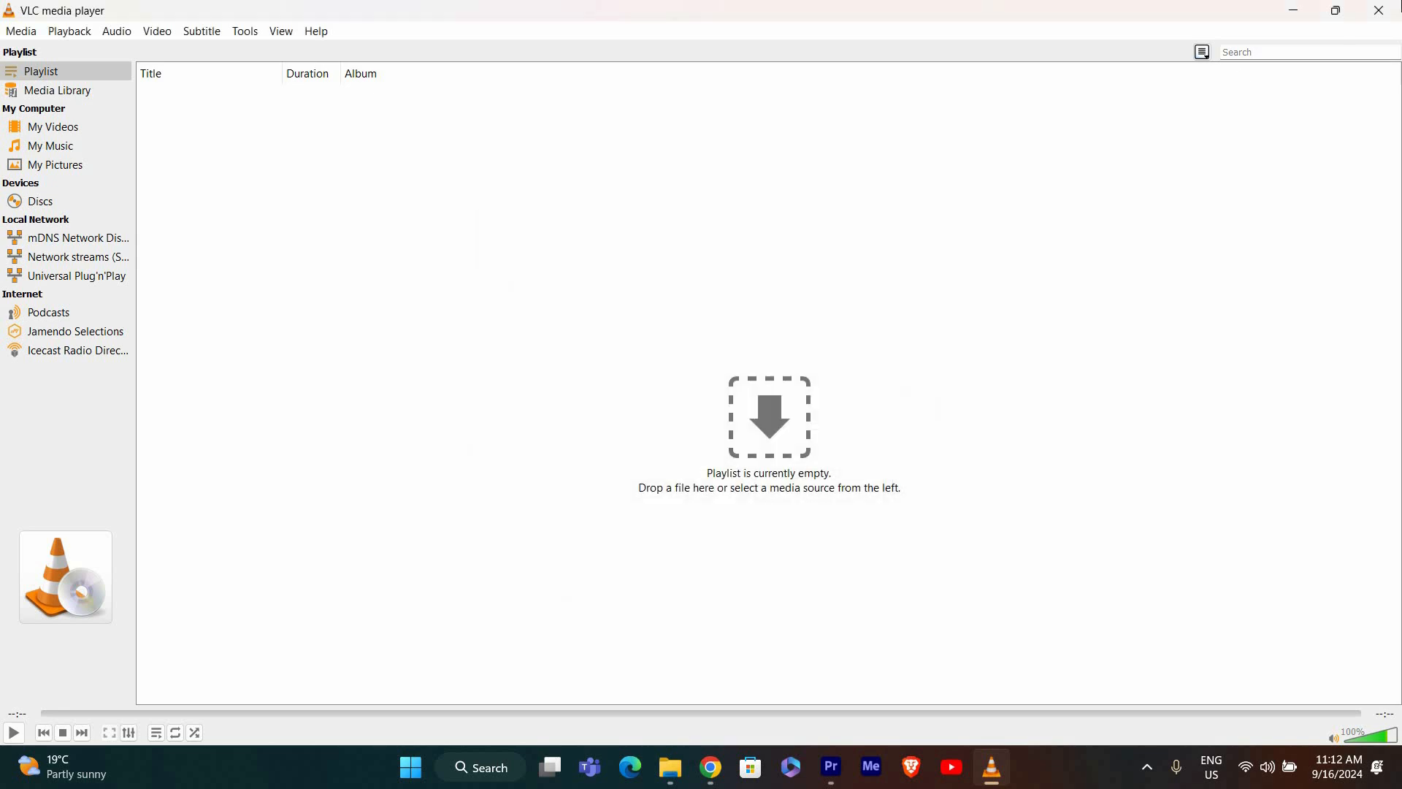